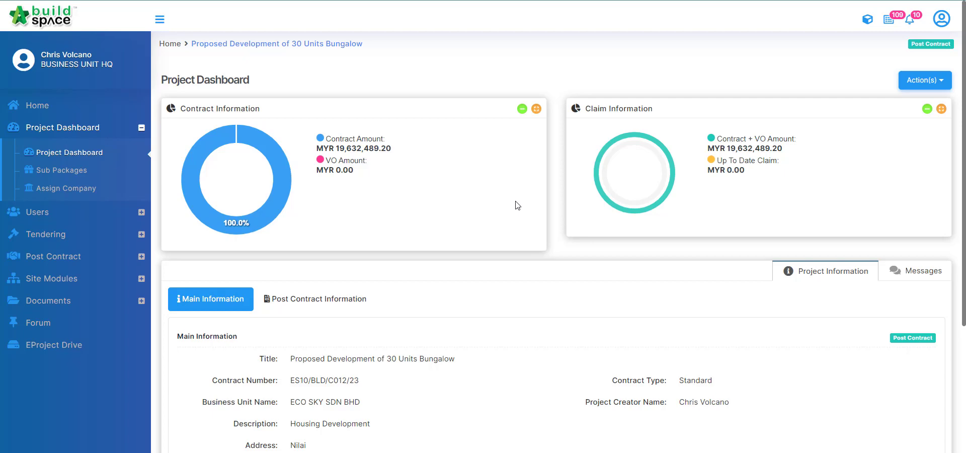
mouse_move(345, 211)
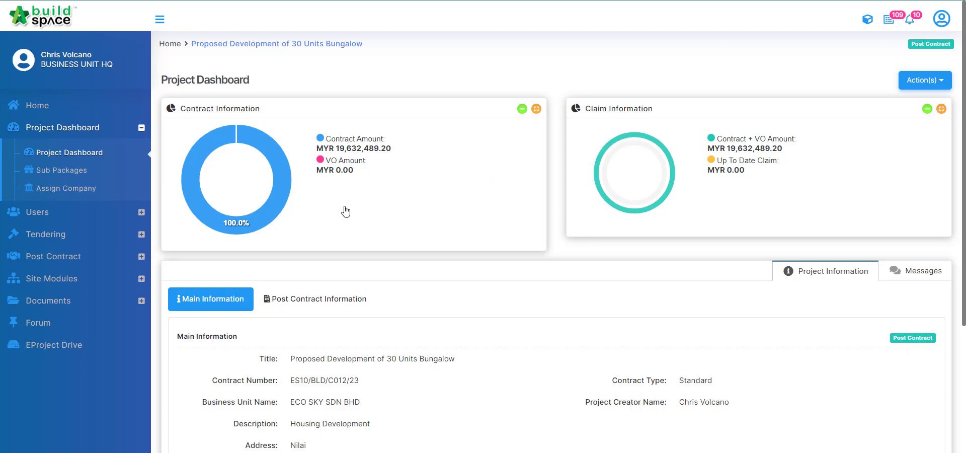
mouse_move(459, 229)
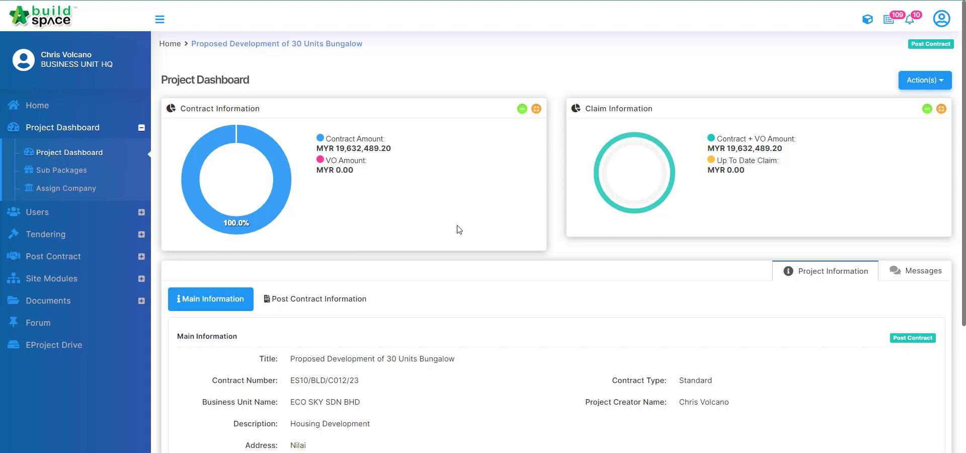
Open the 30 Units Bungalow project's post-contract claim certificates and activate a new claim certificate.
left_click(867, 18)
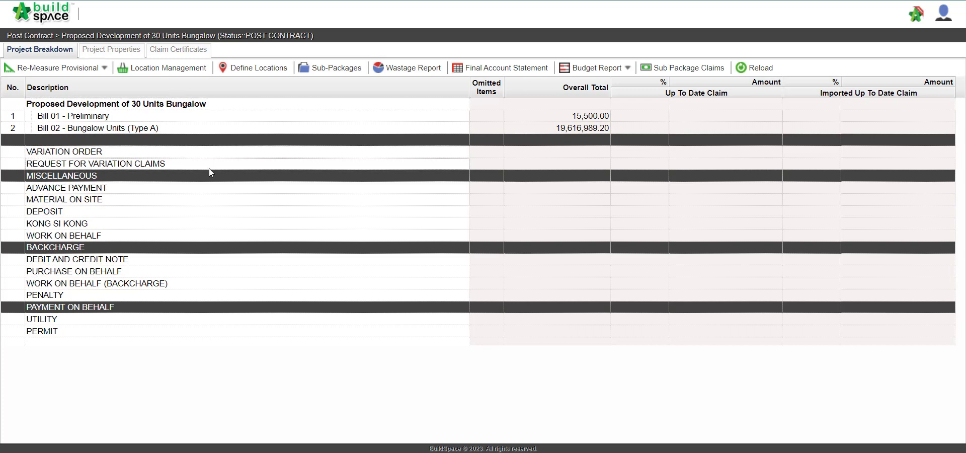
left_click(177, 49)
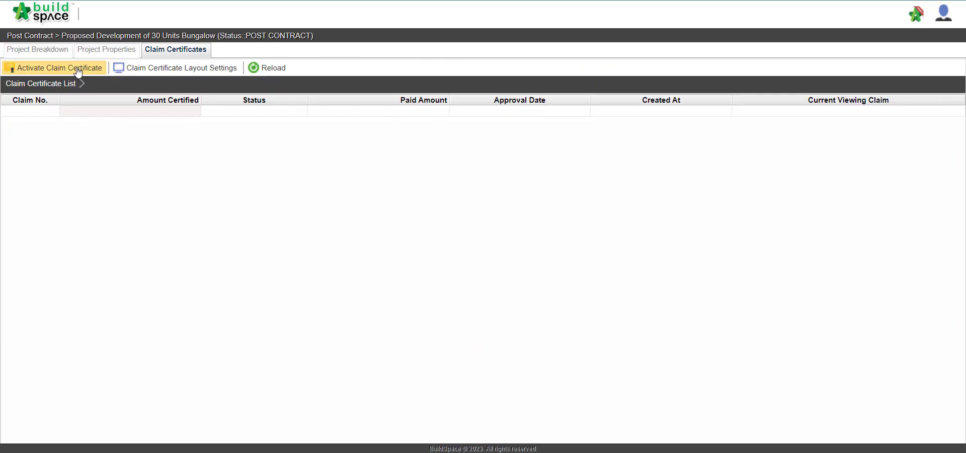
left_click(57, 68)
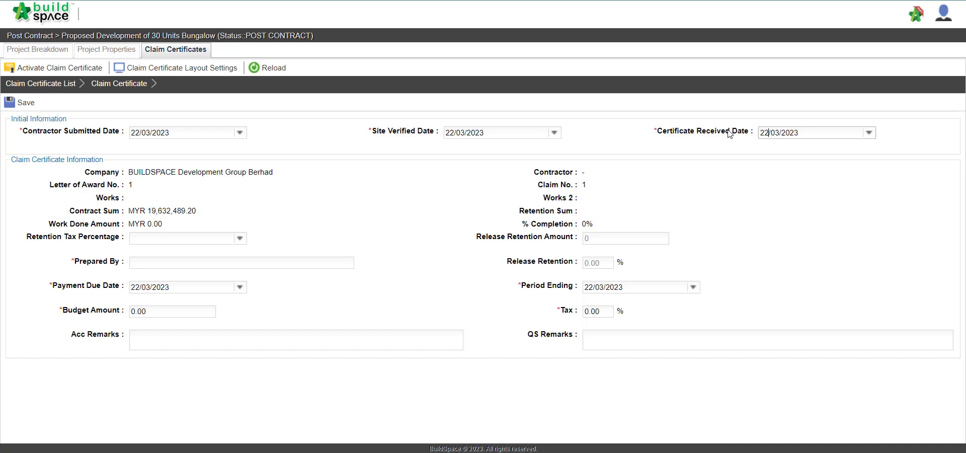
mouse_move(224, 193)
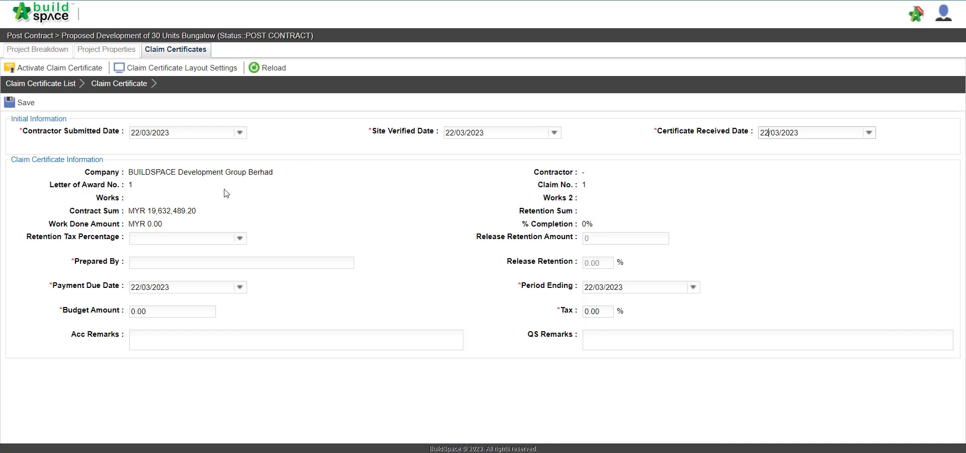
Enter 'BuildSpace' as the Prepared By name on the claim certificate form.
left_click(240, 262)
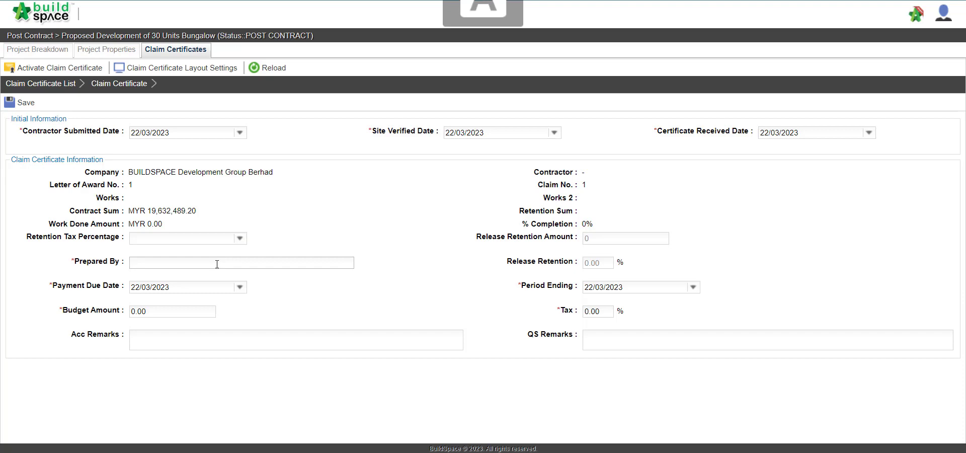
type("B")
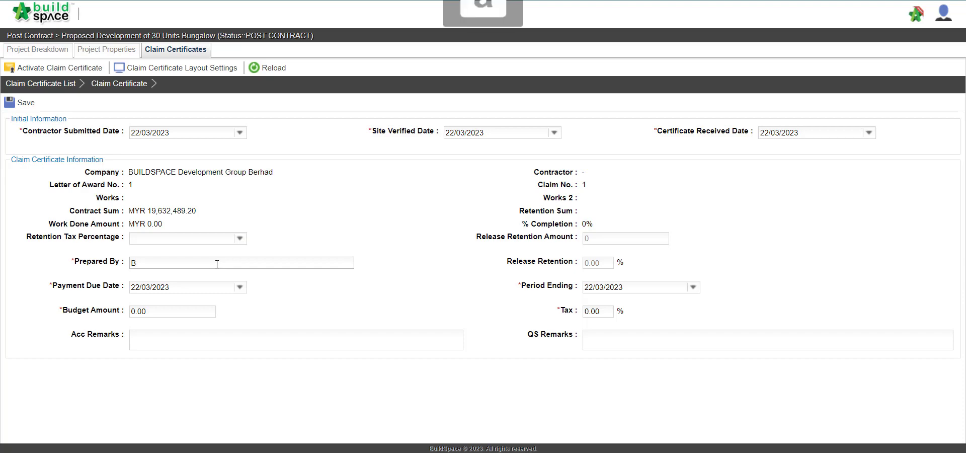
type("uildSp")
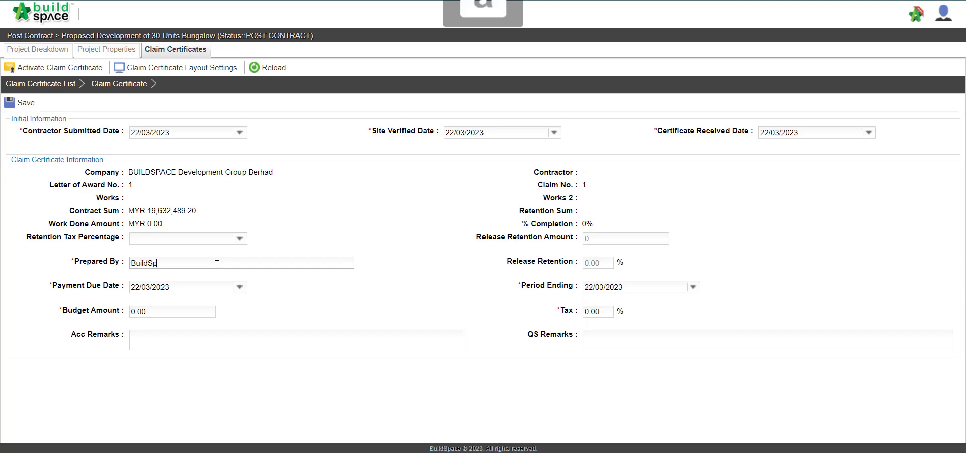
type("ace")
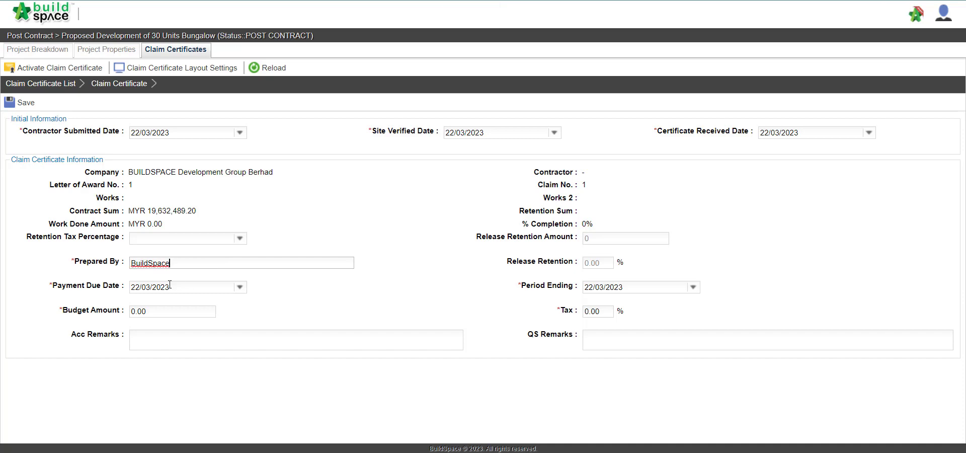
left_click(172, 311)
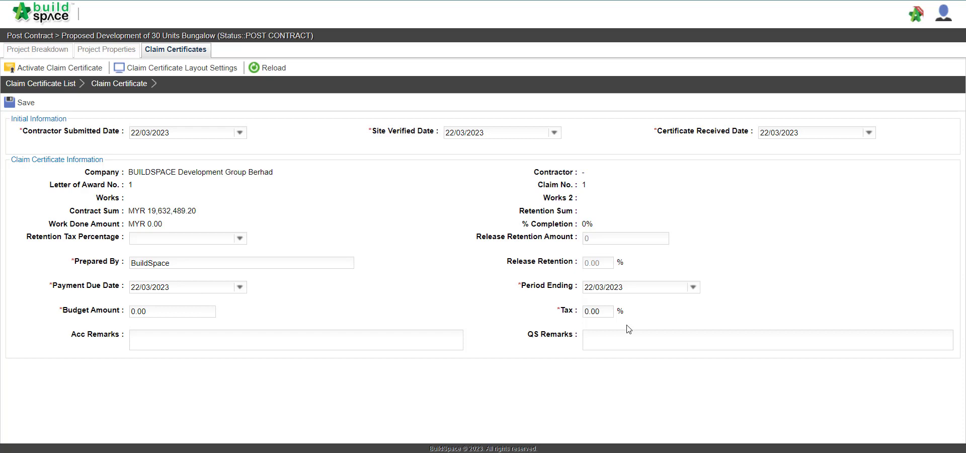
mouse_move(605, 322)
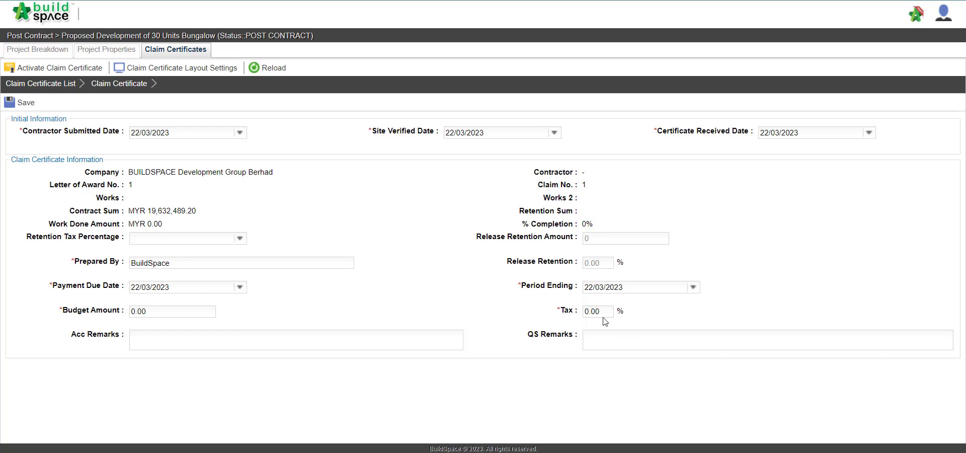
mouse_move(587, 279)
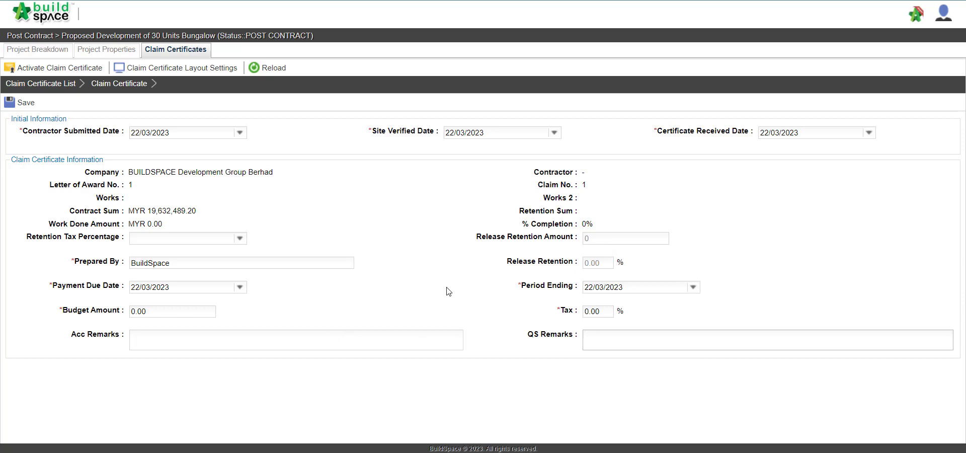
left_click(767, 339)
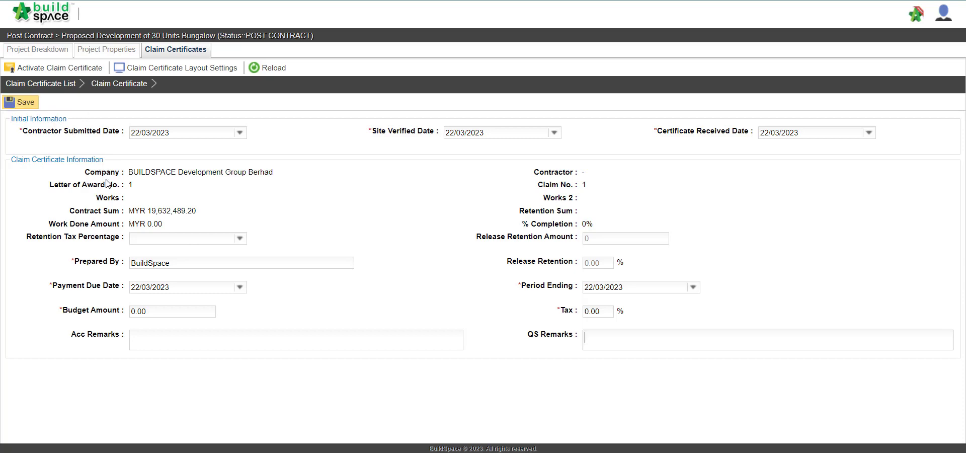
Save the certificate so Claim Certificate 1 is recorded as IN PROGRESS for Buildspace Contractor 6.
left_click(20, 101)
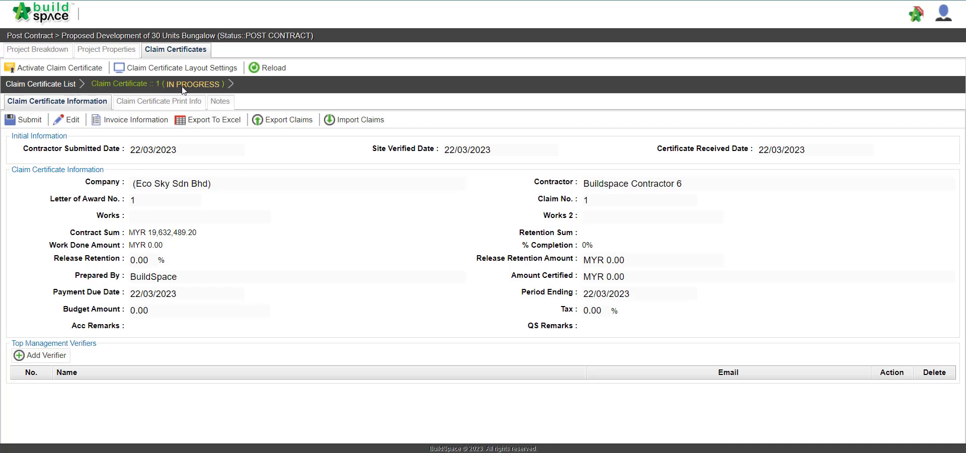
mouse_move(61, 56)
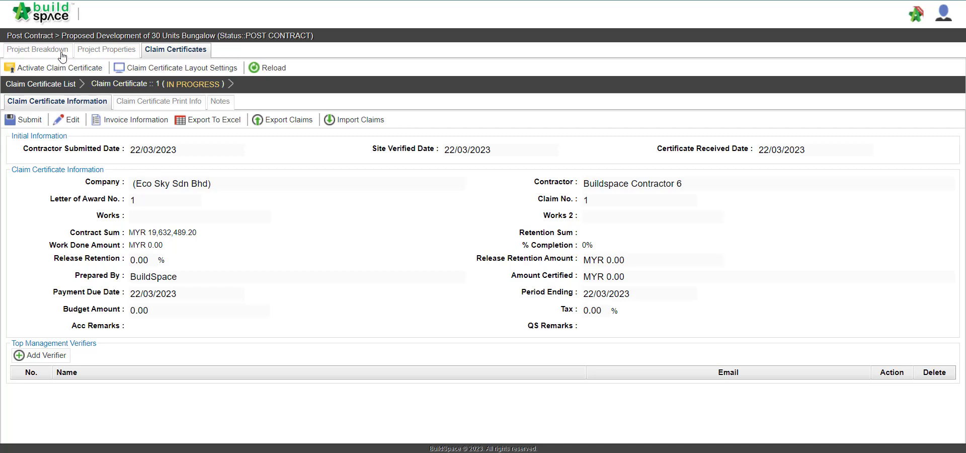
Return to the project breakdown listing the bungalow project's bills and claim categories.
left_click(37, 50)
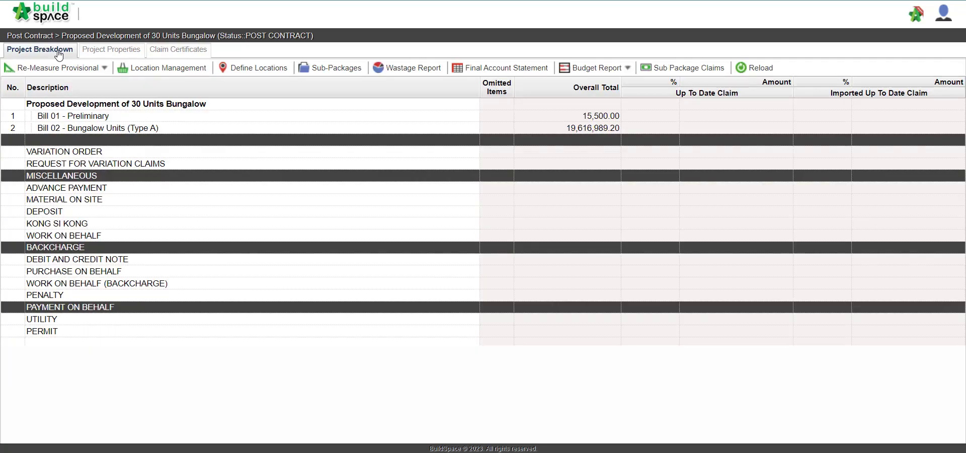
mouse_move(111, 49)
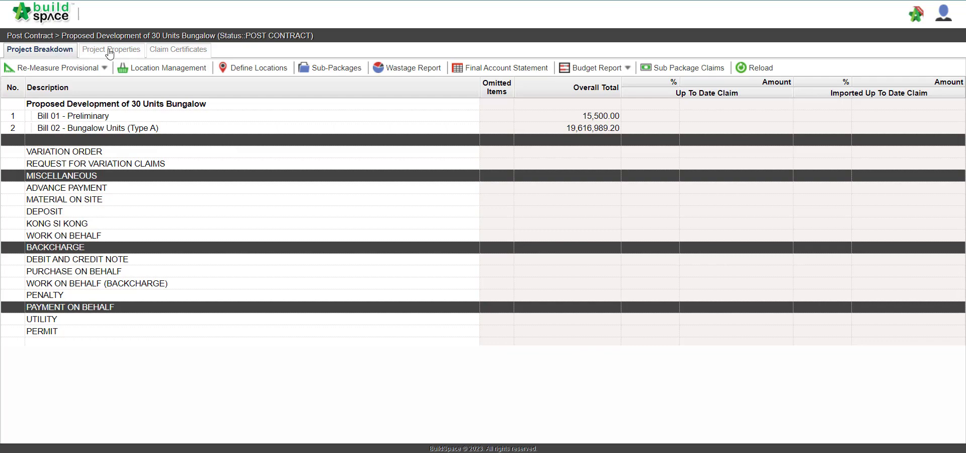